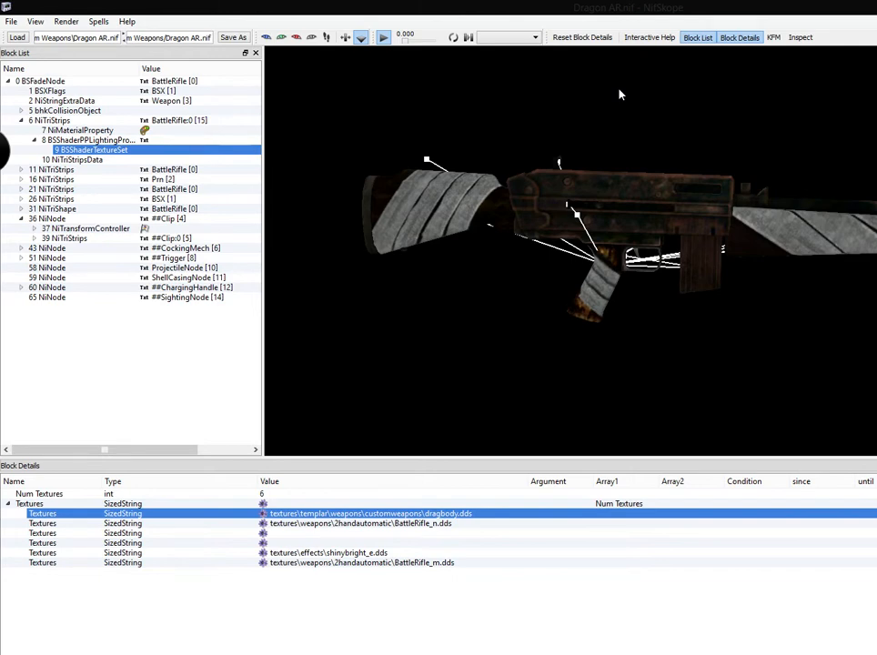
{"action": "mouse_move", "coordinate": [544, 160]}
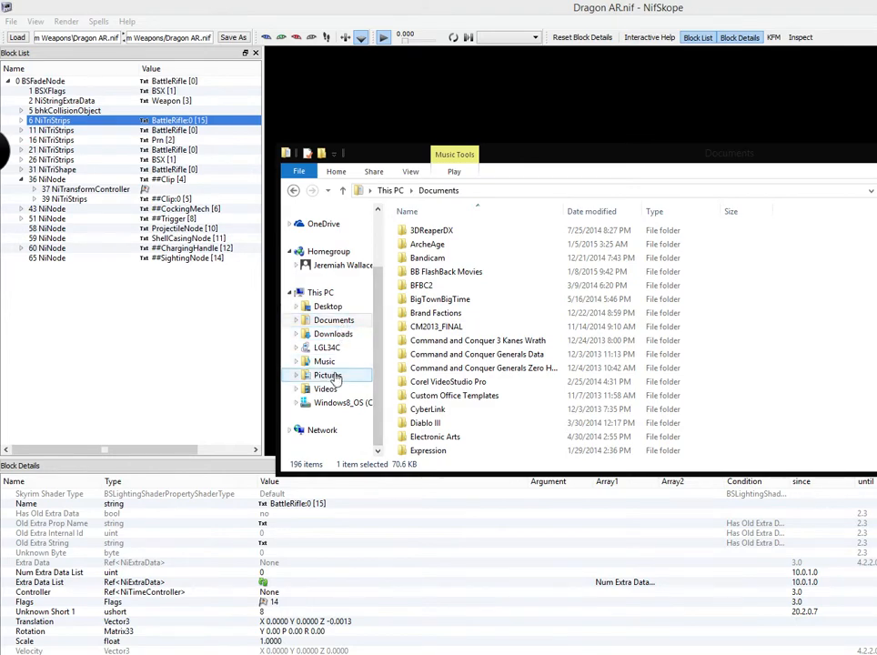
Step: Browse Program Files (x86)\Steam\SteamApps\common\Fallout New Vegas\Data and select the Meshes folder
{"action": "left_click", "coordinate": [323, 298]}
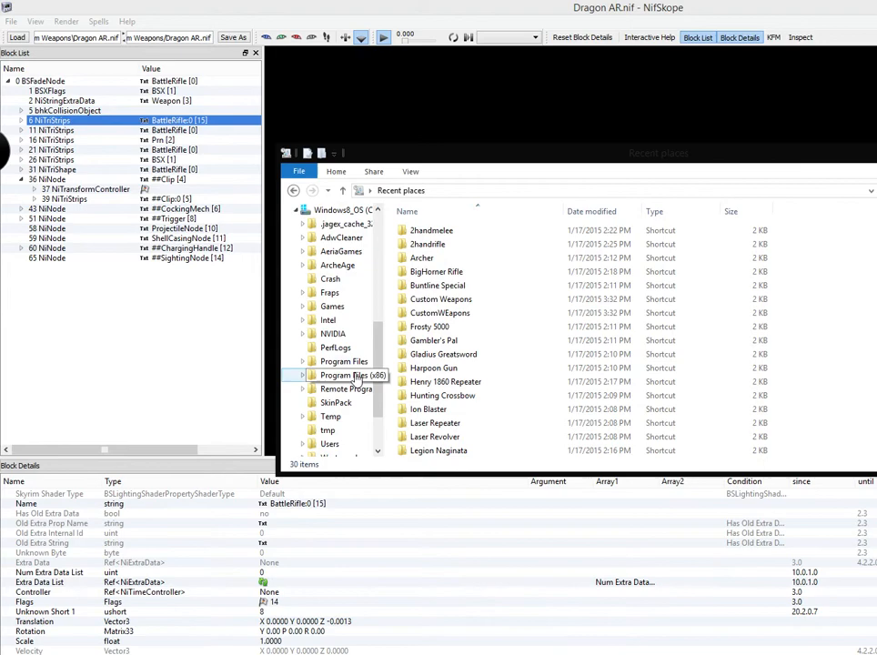
{"action": "double_click", "coordinate": [344, 374]}
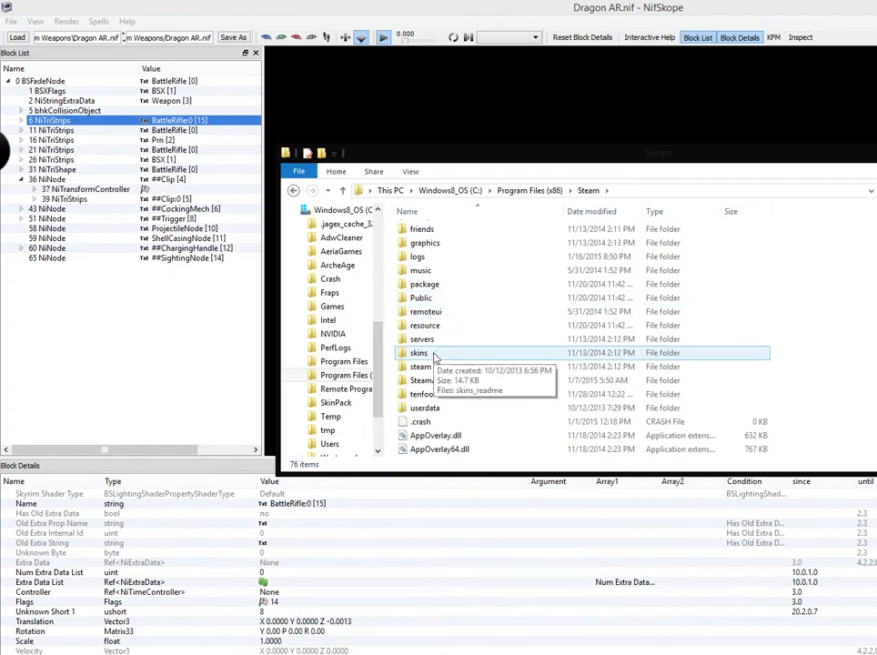
{"action": "double_click", "coordinate": [419, 352]}
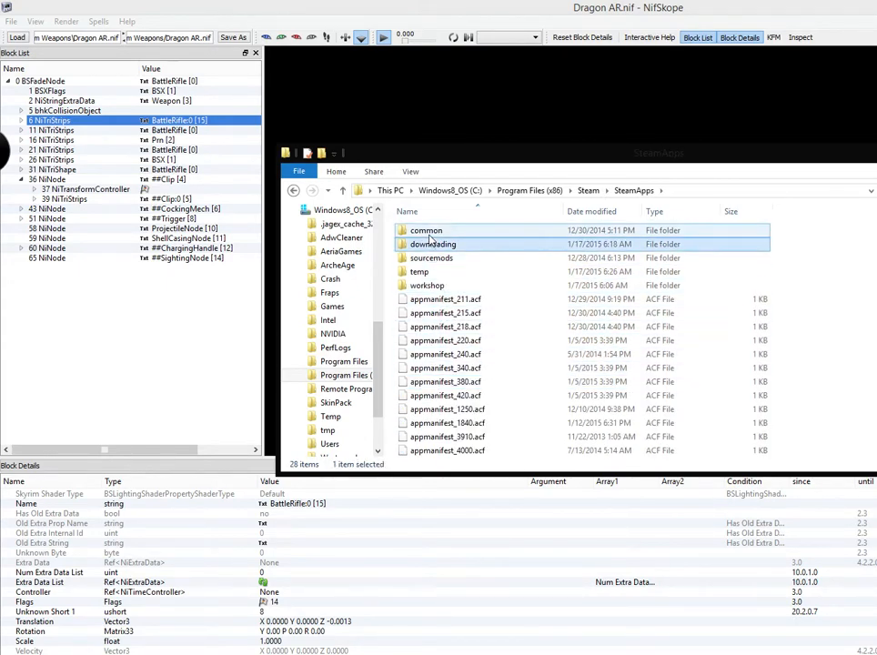
{"action": "double_click", "coordinate": [425, 230]}
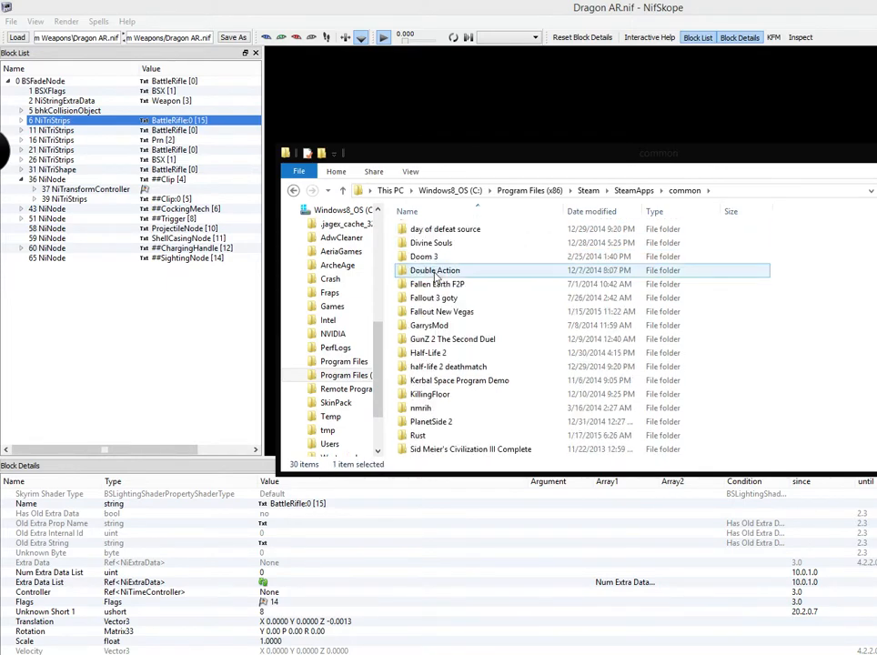
{"action": "double_click", "coordinate": [442, 312]}
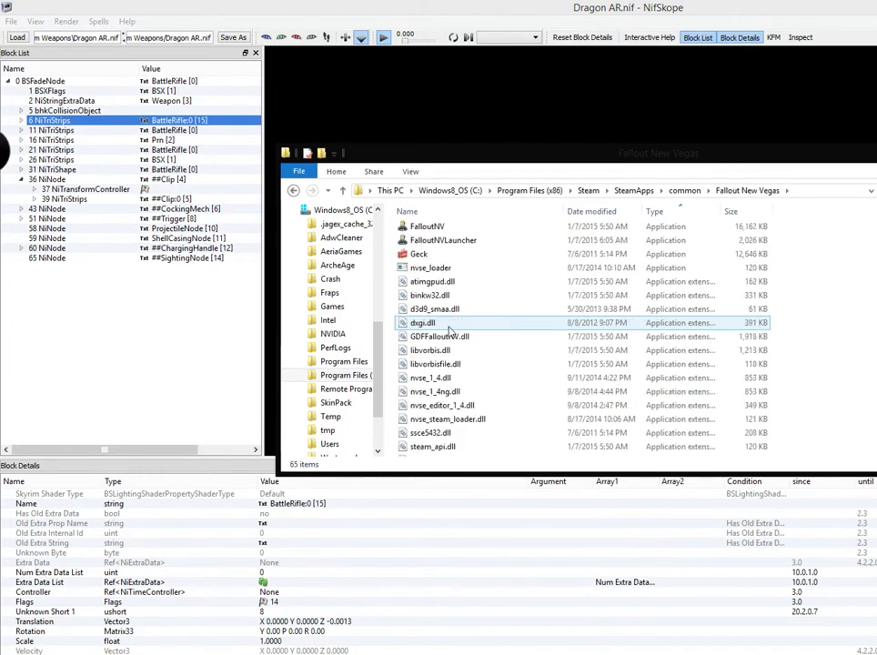
{"action": "scroll", "scroll_direction": "up", "scroll_amount": 3}
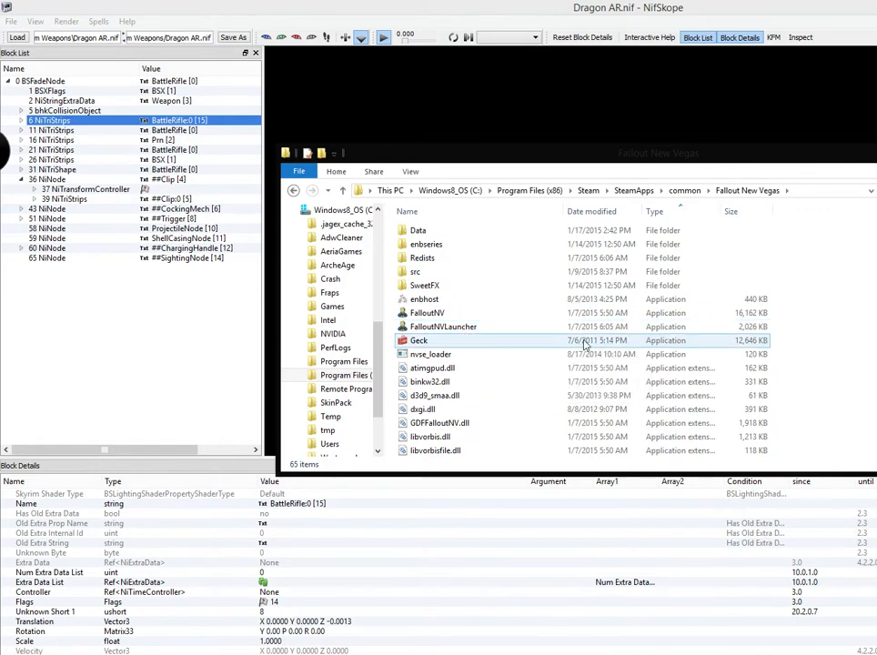
{"action": "mouse_move", "coordinate": [428, 244]}
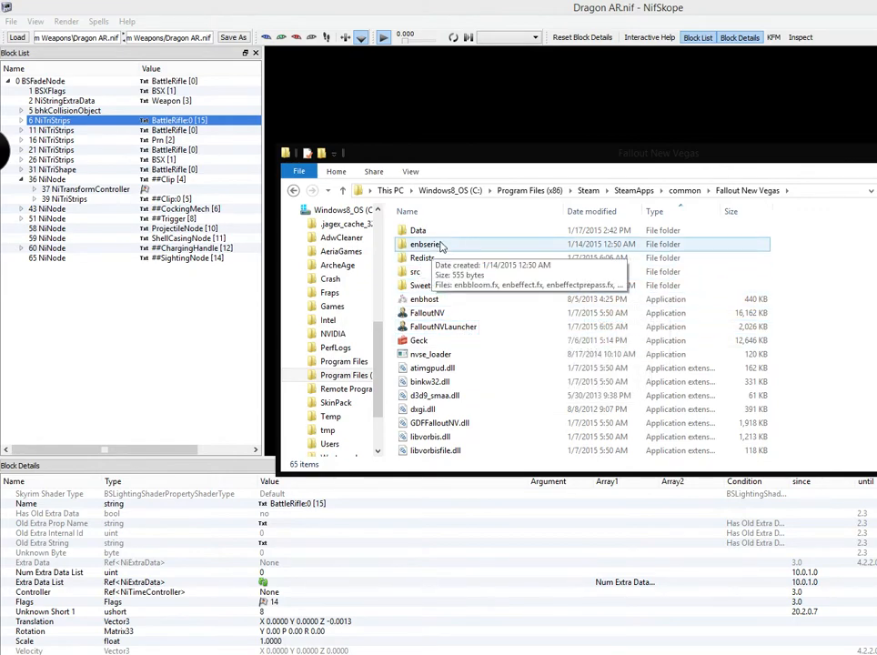
{"action": "double_click", "coordinate": [417, 230]}
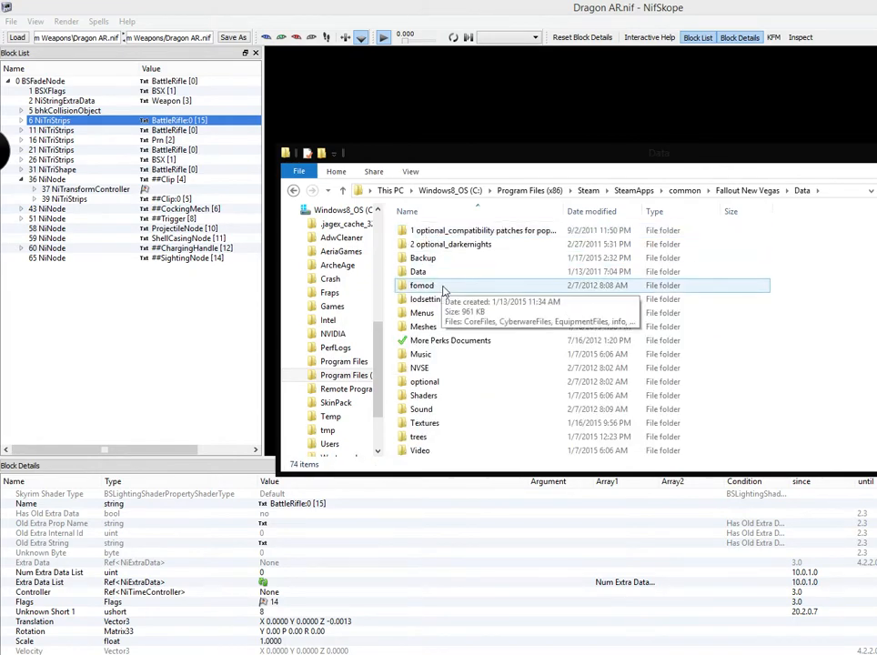
{"action": "mouse_move", "coordinate": [472, 341]}
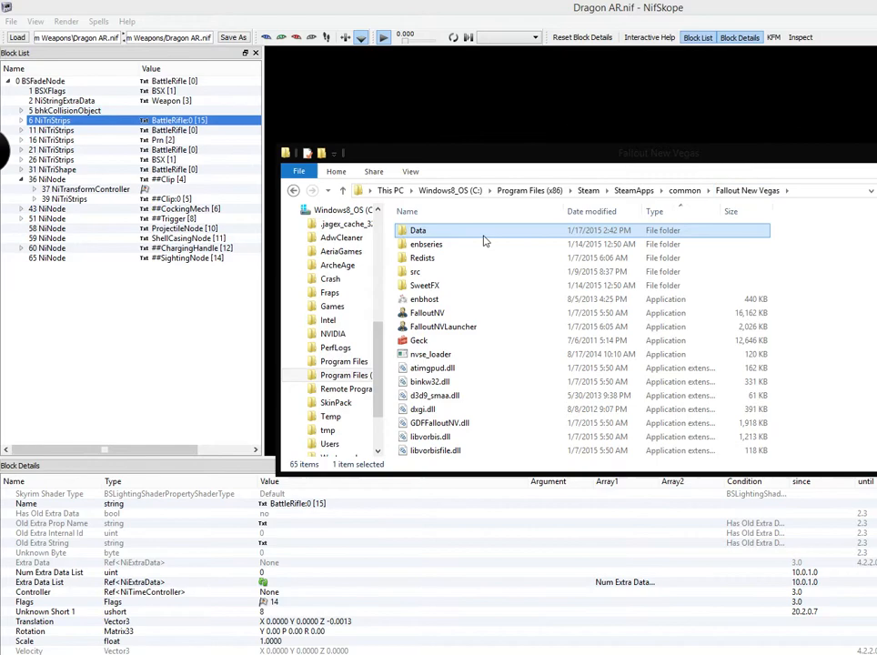
{"action": "double_click", "coordinate": [417, 230]}
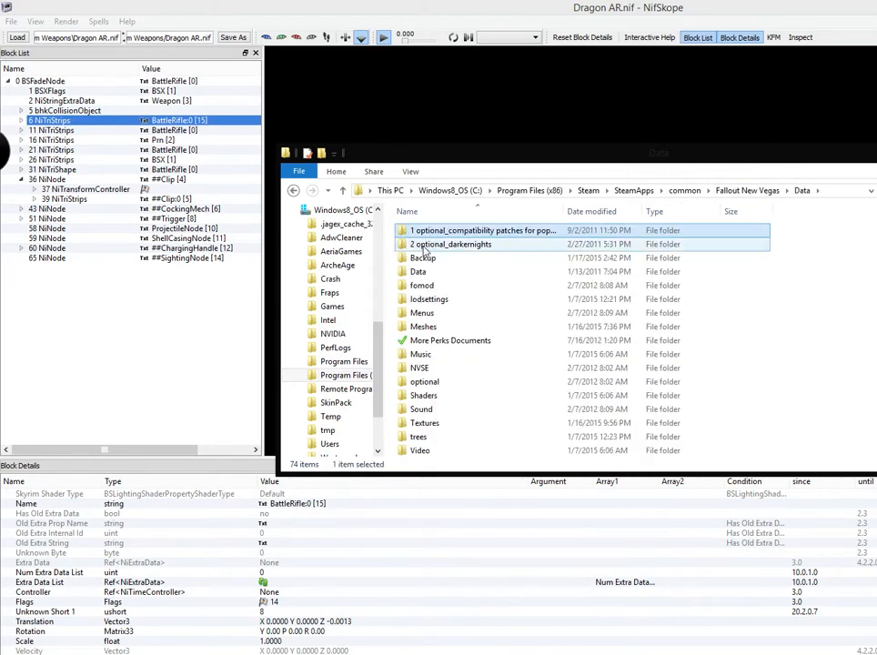
{"action": "left_click", "coordinate": [423, 326]}
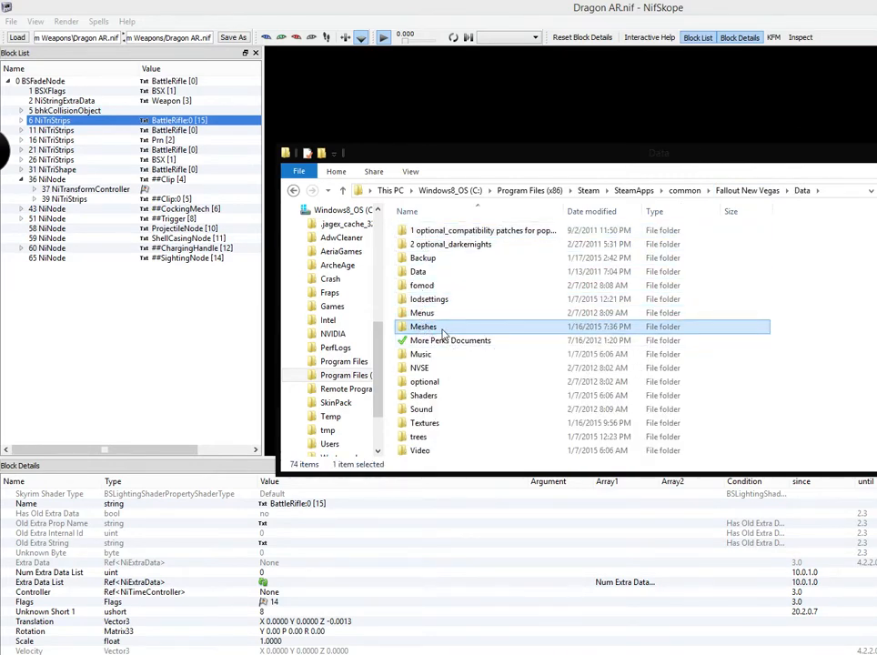
{"action": "mouse_move", "coordinate": [423, 326]}
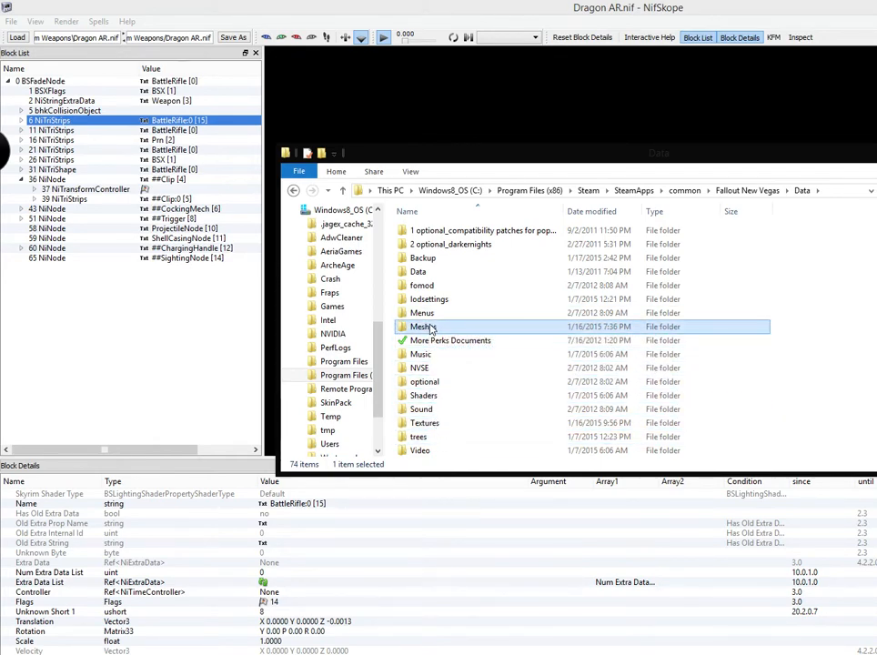
Step: Browse from Meshes into the Templar Weapons meshes folder
{"action": "double_click", "coordinate": [423, 326]}
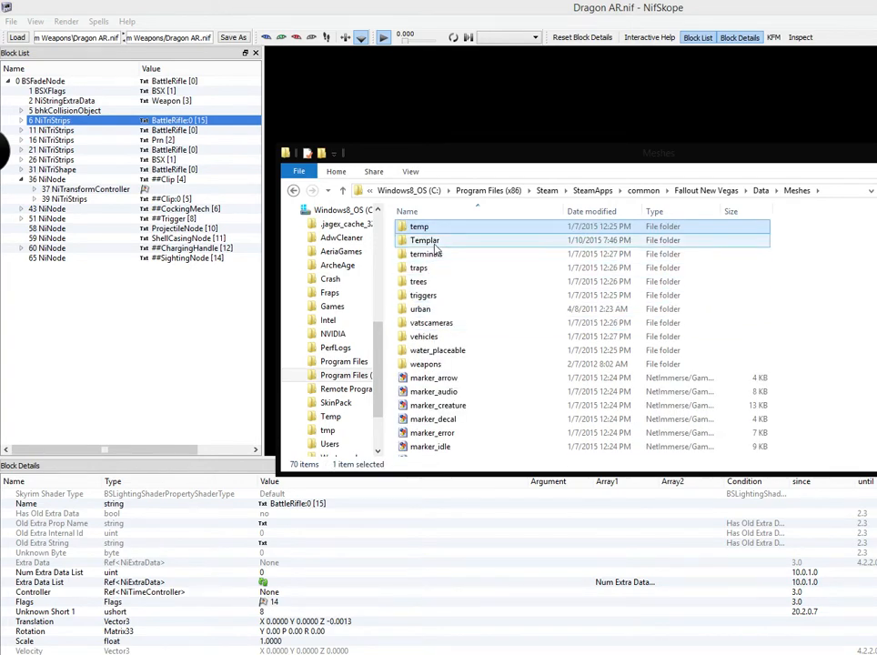
{"action": "double_click", "coordinate": [424, 240]}
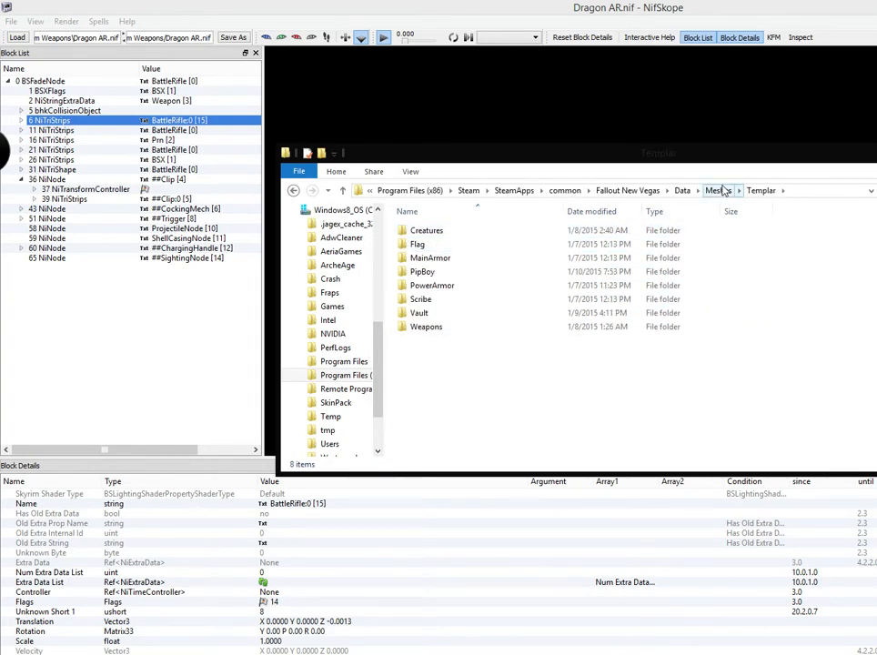
{"action": "left_click", "coordinate": [418, 244]}
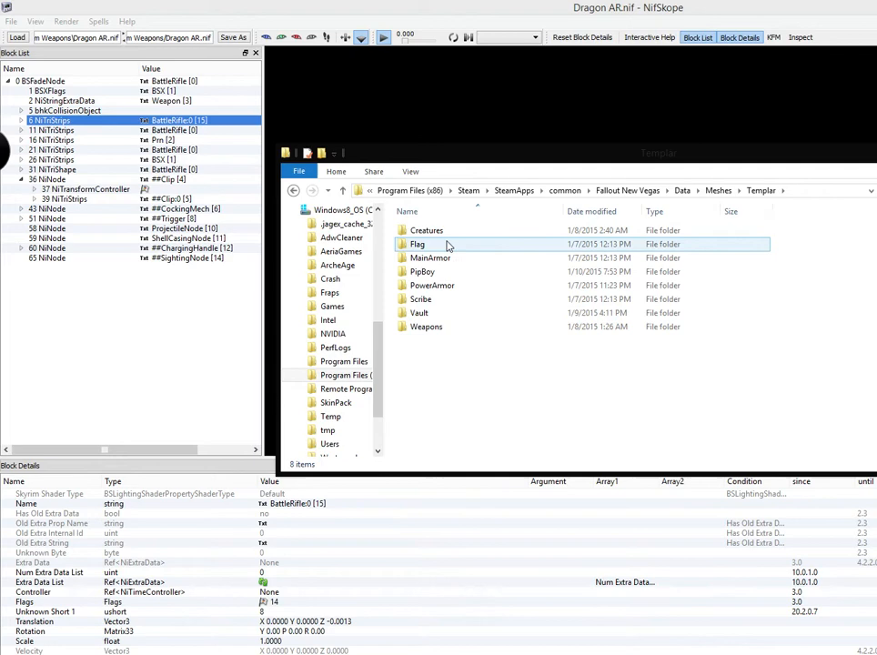
{"action": "double_click", "coordinate": [426, 325]}
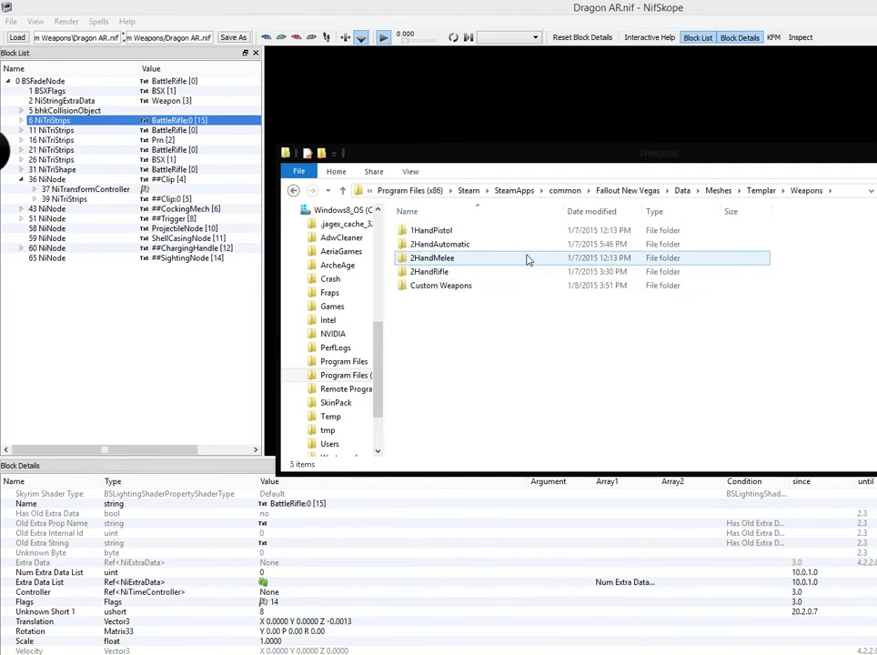
{"action": "double_click", "coordinate": [440, 285]}
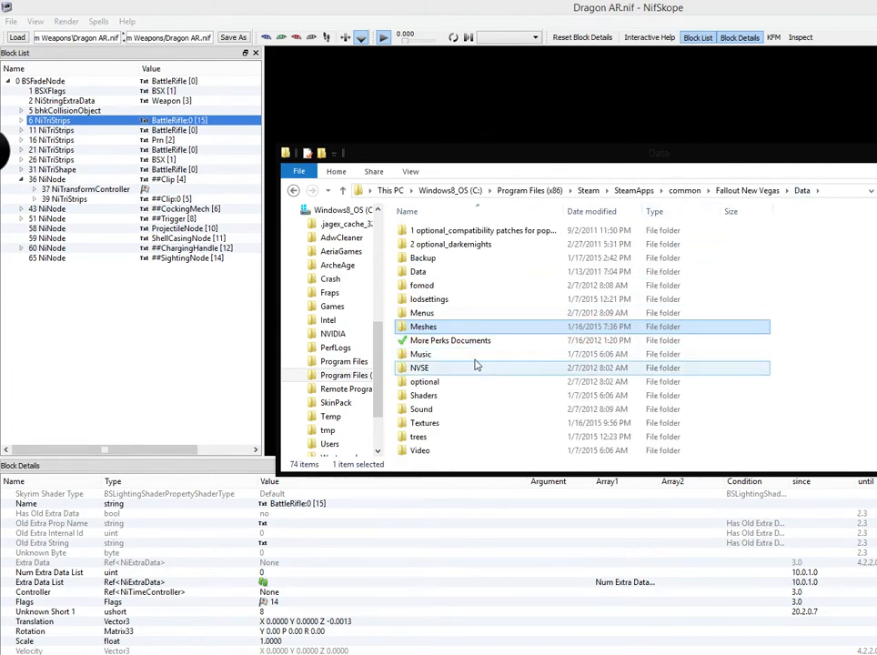
Step: Browse Templar's Weapons texture folders, then climb back up to Textures via the breadcrumb
{"action": "double_click", "coordinate": [422, 326]}
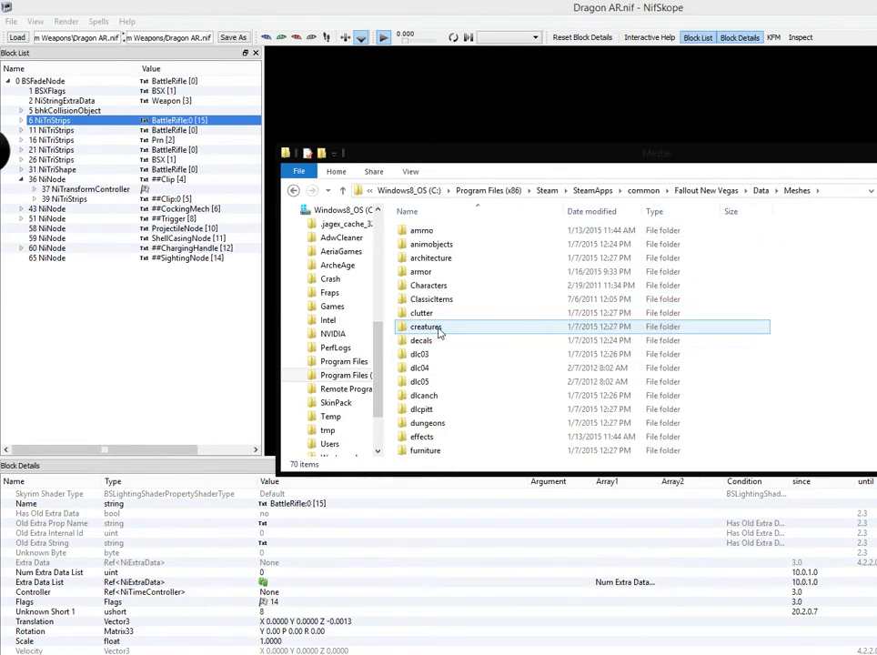
{"action": "left_click", "coordinate": [801, 190]}
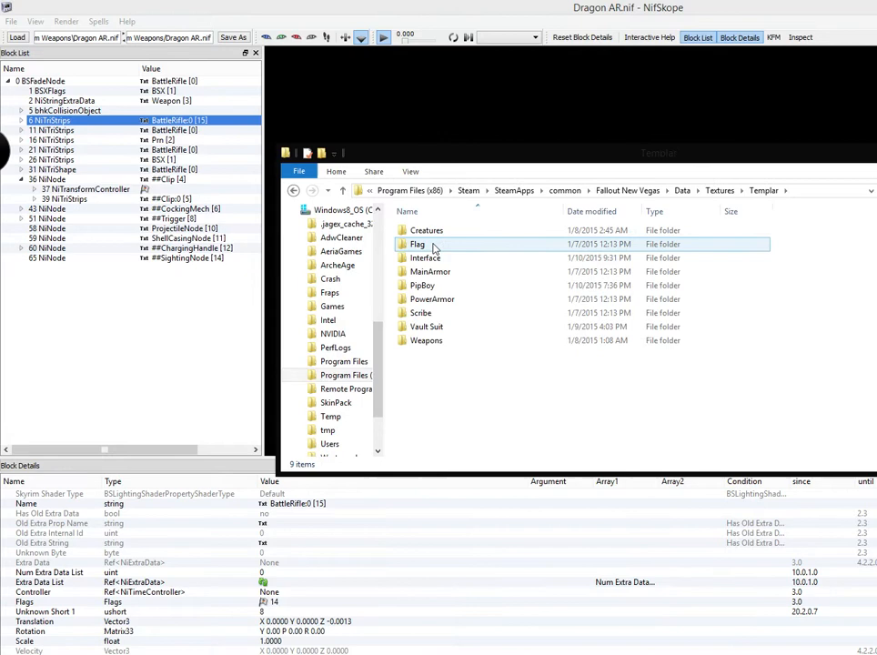
{"action": "double_click", "coordinate": [425, 340]}
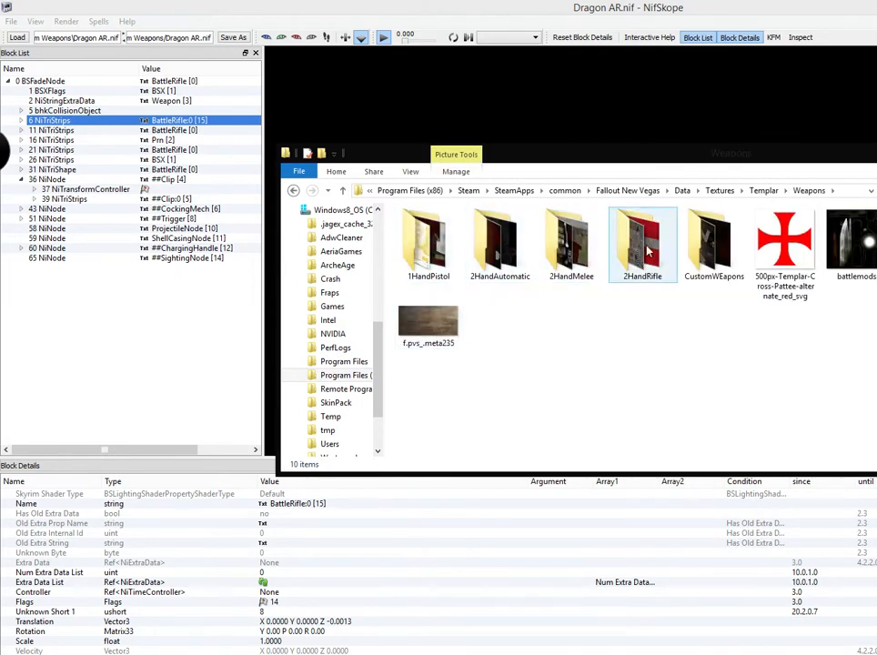
{"action": "double_click", "coordinate": [713, 241]}
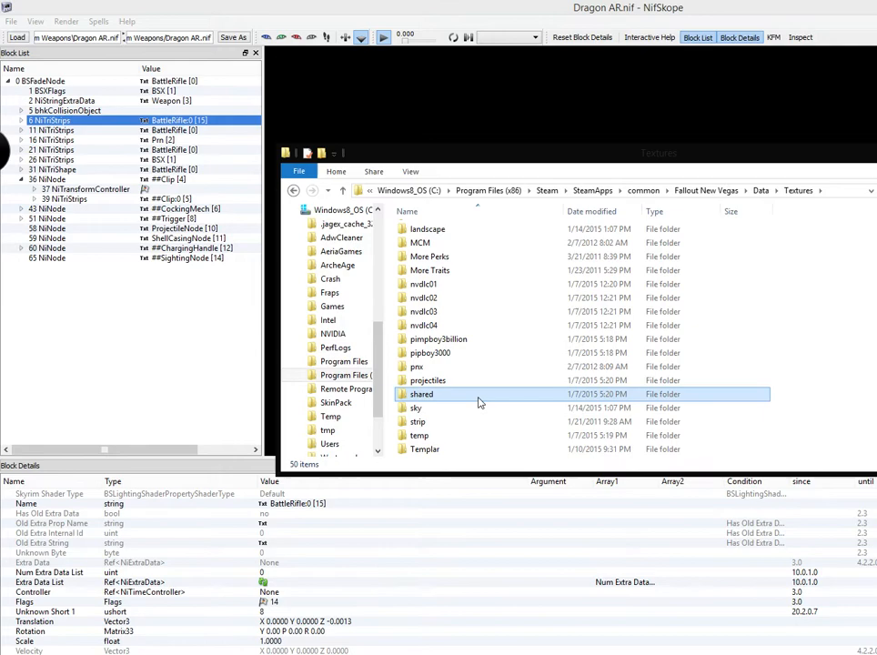
{"action": "double_click", "coordinate": [424, 448]}
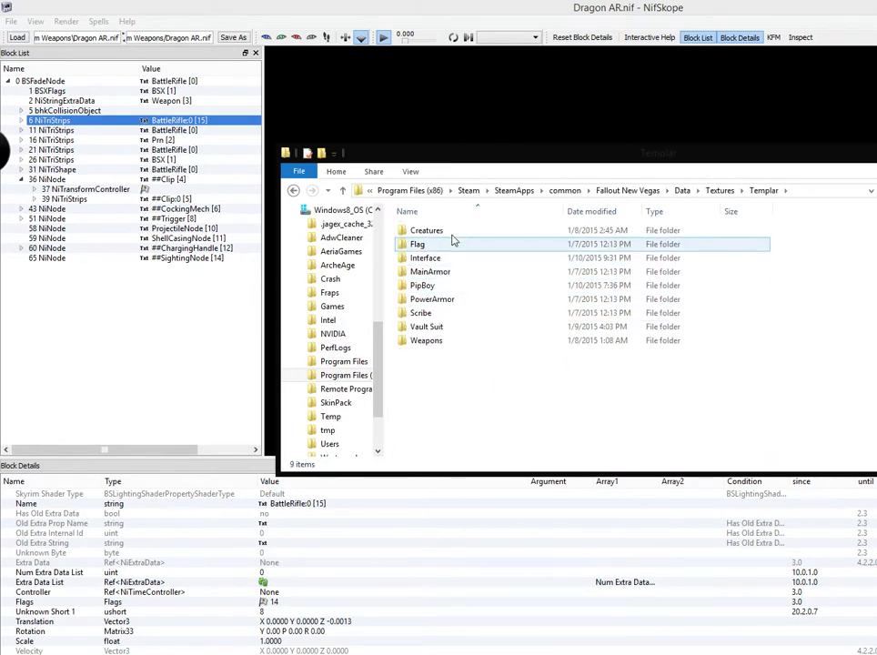
{"action": "double_click", "coordinate": [425, 340]}
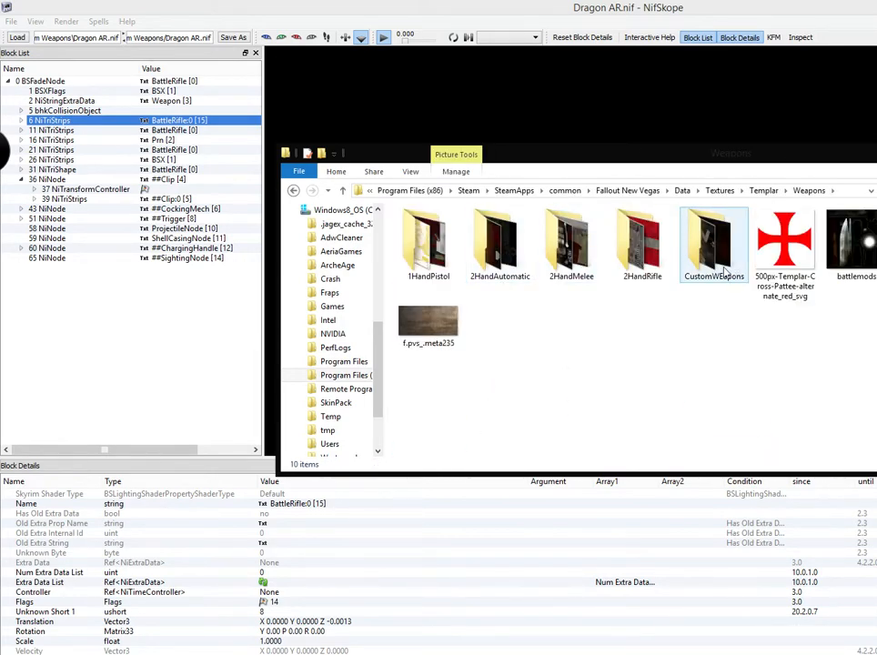
{"action": "mouse_move", "coordinate": [850, 228]}
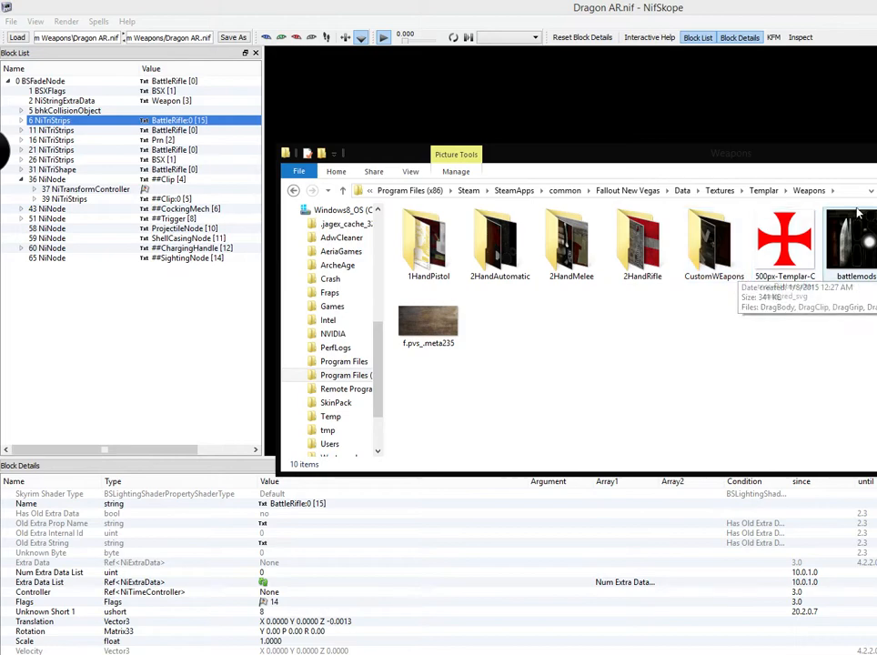
{"action": "left_click", "coordinate": [763, 190]}
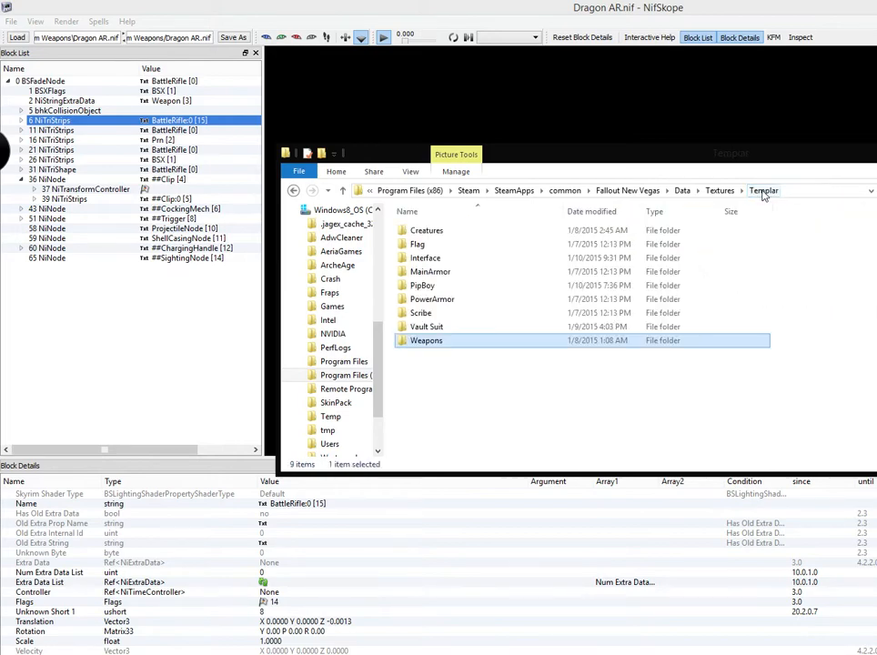
{"action": "left_click", "coordinate": [720, 190]}
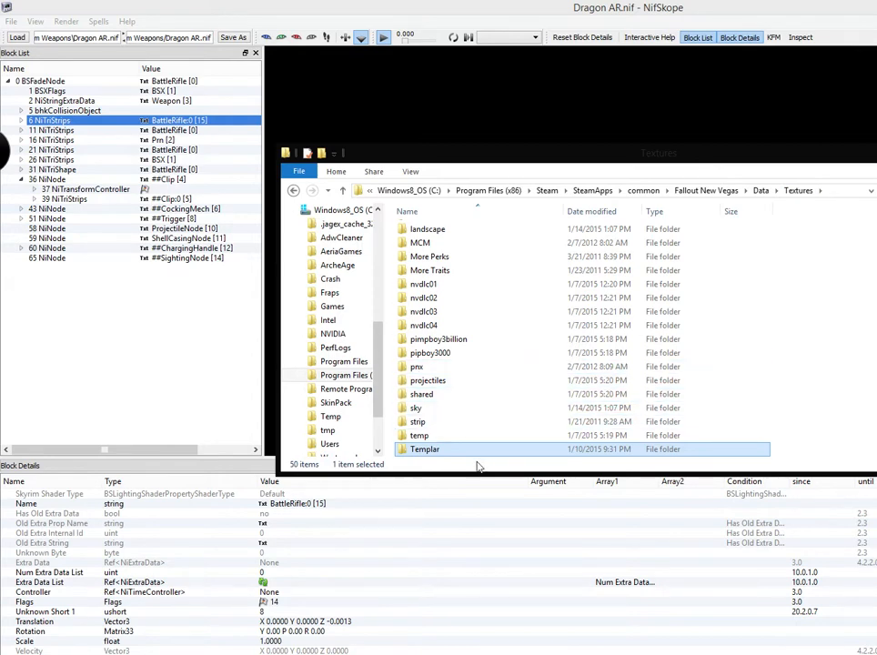
{"action": "mouse_move", "coordinate": [454, 465]}
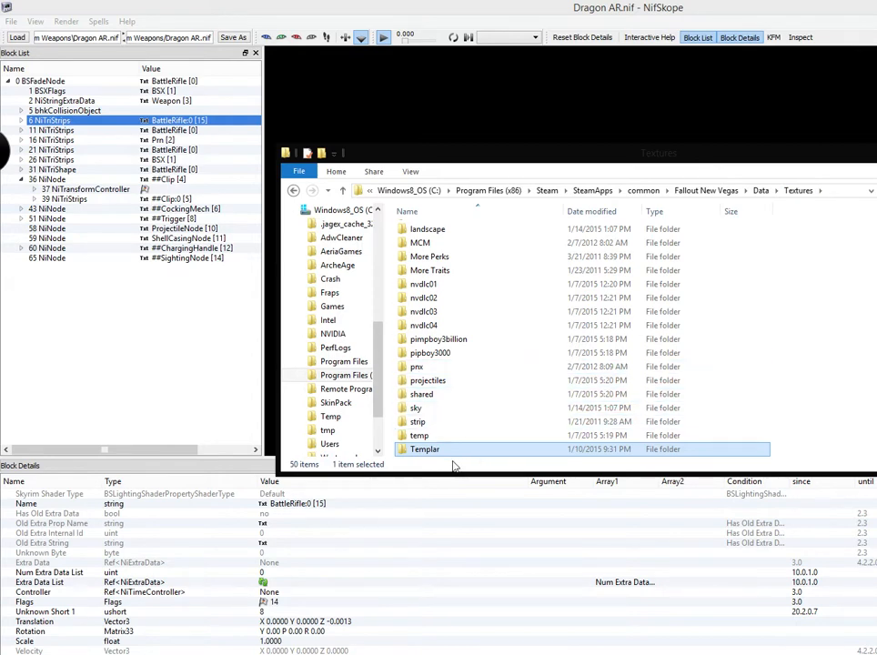
Step: Look through the stock Weapons\2handautomatic textures, return to Textures, and close Explorer
{"action": "left_click", "coordinate": [423, 325]}
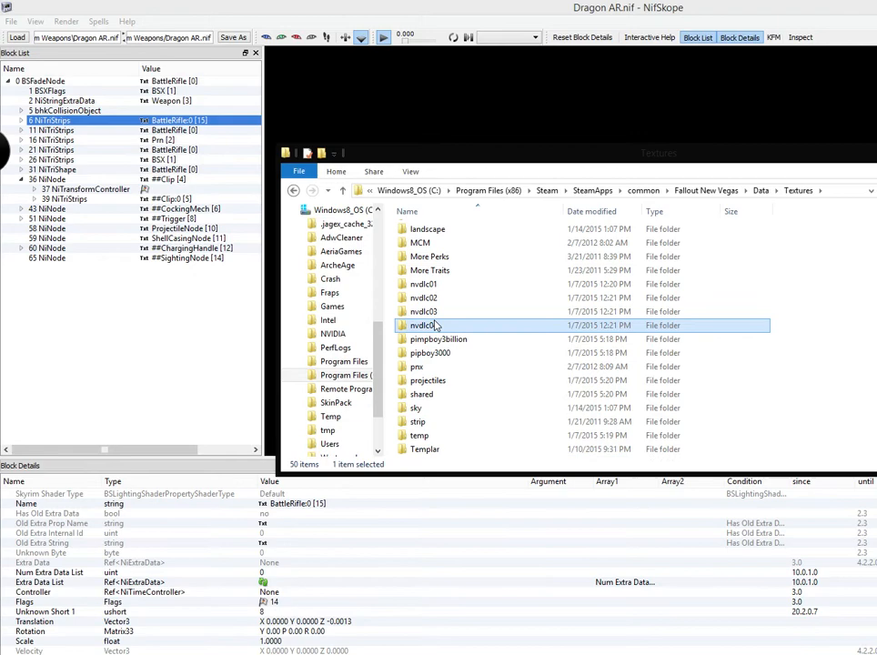
{"action": "scroll", "scroll_direction": "down", "scroll_amount": 3}
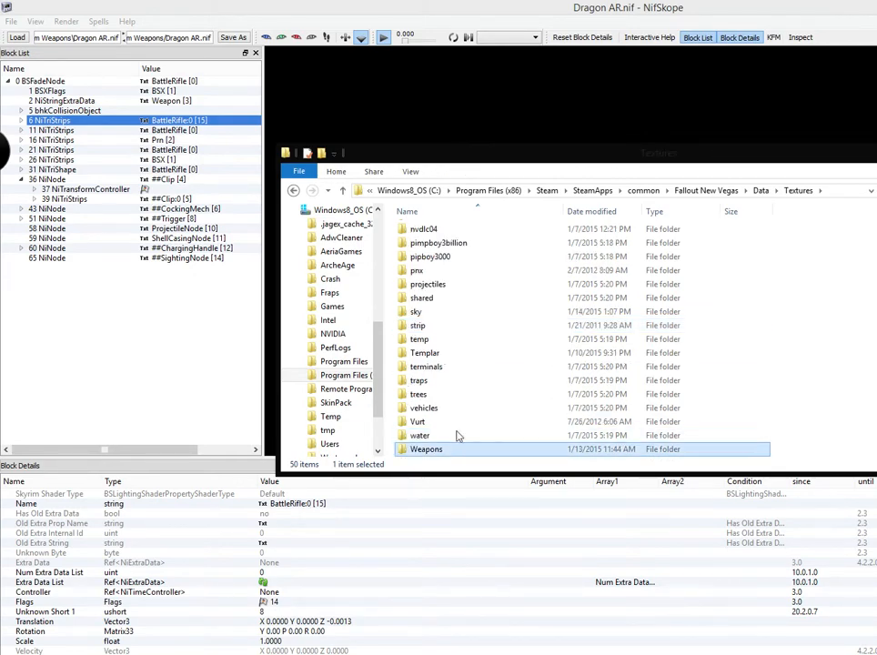
{"action": "double_click", "coordinate": [426, 449]}
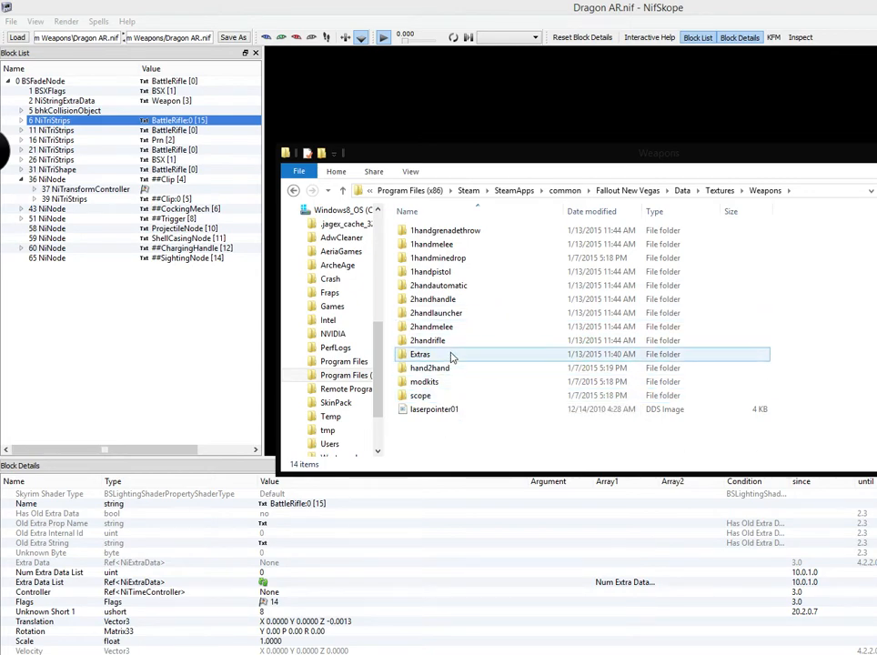
{"action": "left_click", "coordinate": [769, 190]}
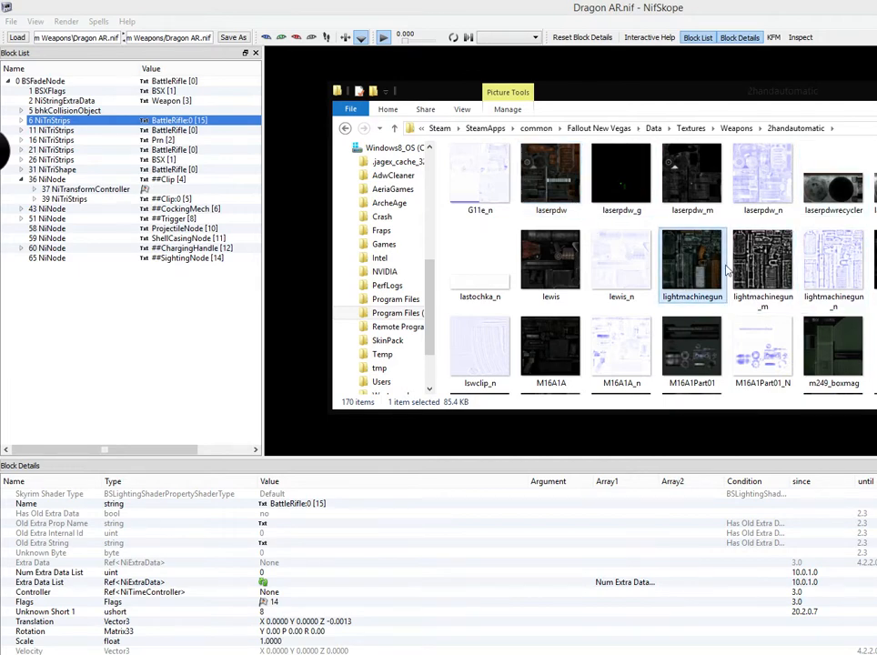
{"action": "mouse_move", "coordinate": [691, 259]}
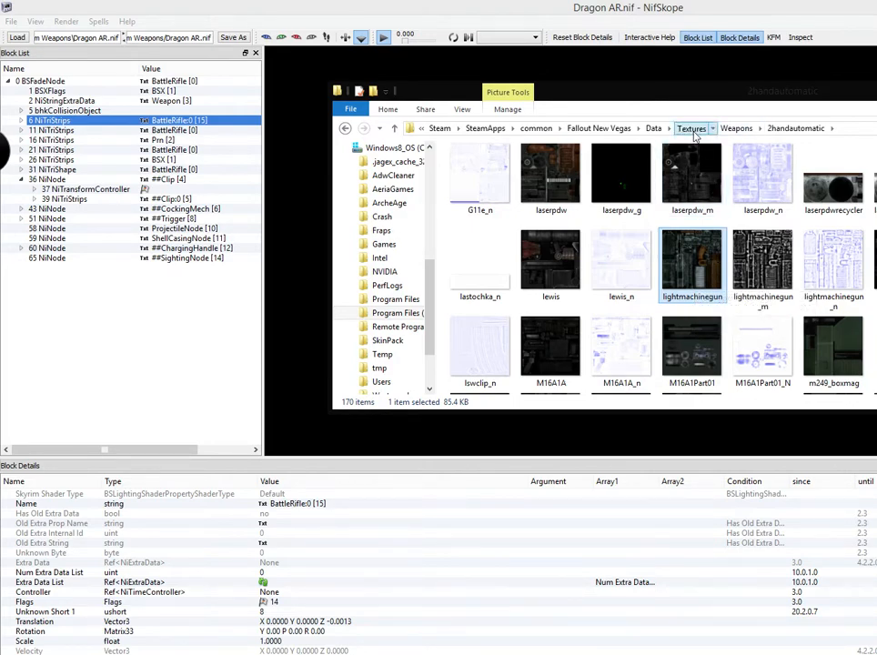
{"action": "left_click", "coordinate": [691, 127]}
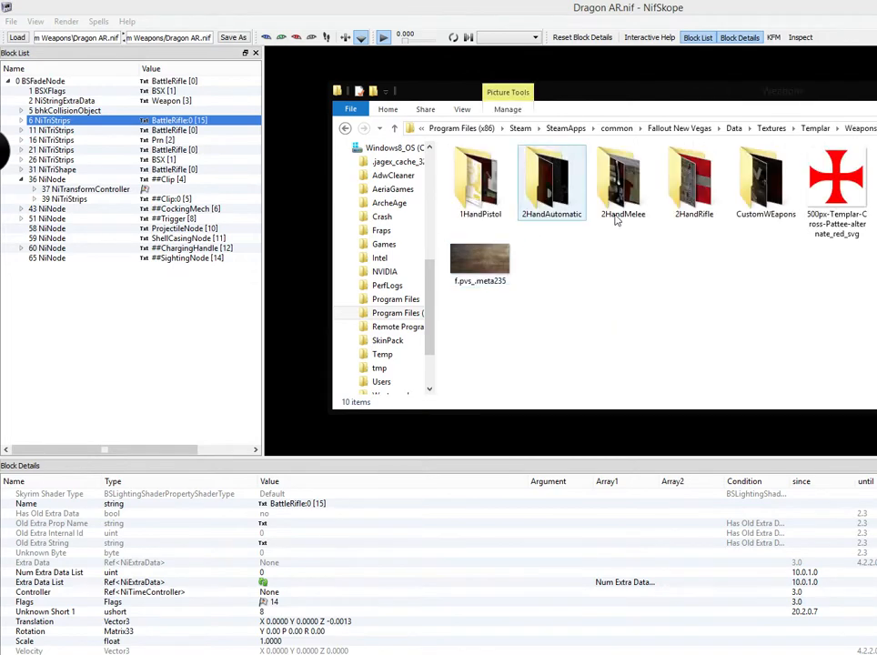
{"action": "double_click", "coordinate": [765, 174]}
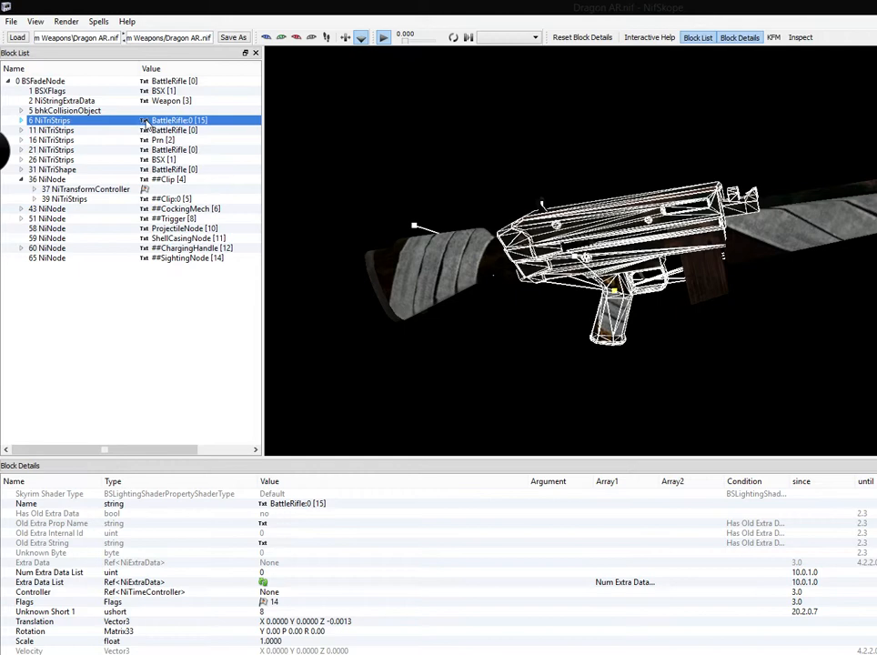
Step: Expand NiTriStrips 6's lighting shader and assign Templar's dragbody.dds texture to the rifle body
{"action": "left_click", "coordinate": [22, 120]}
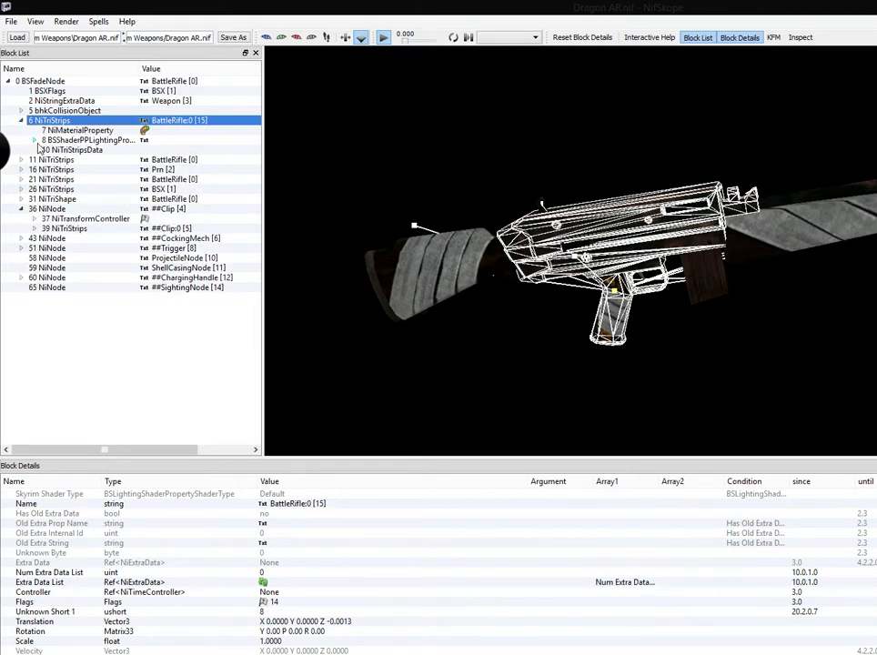
{"action": "mouse_move", "coordinate": [88, 140]}
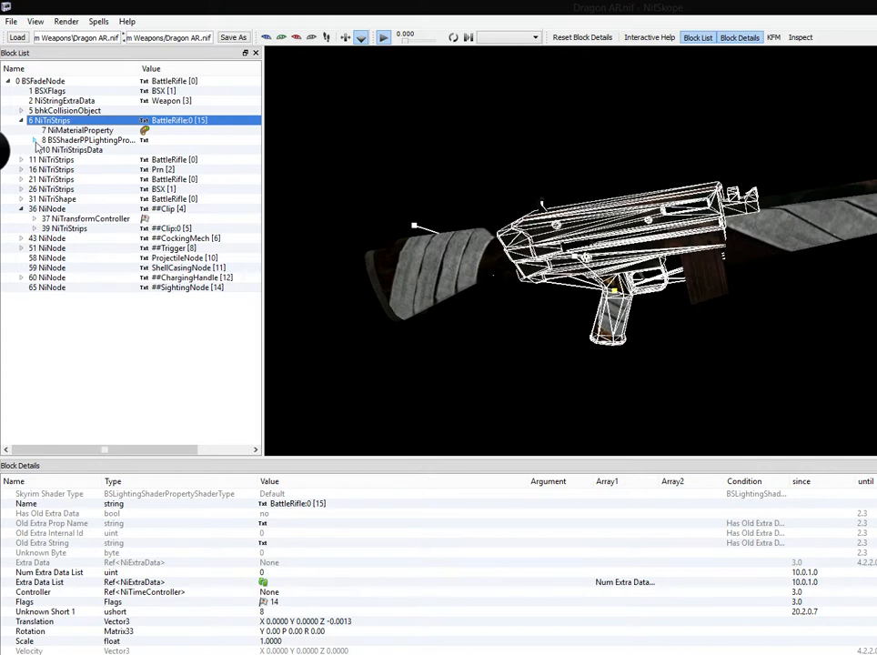
{"action": "left_click", "coordinate": [91, 149]}
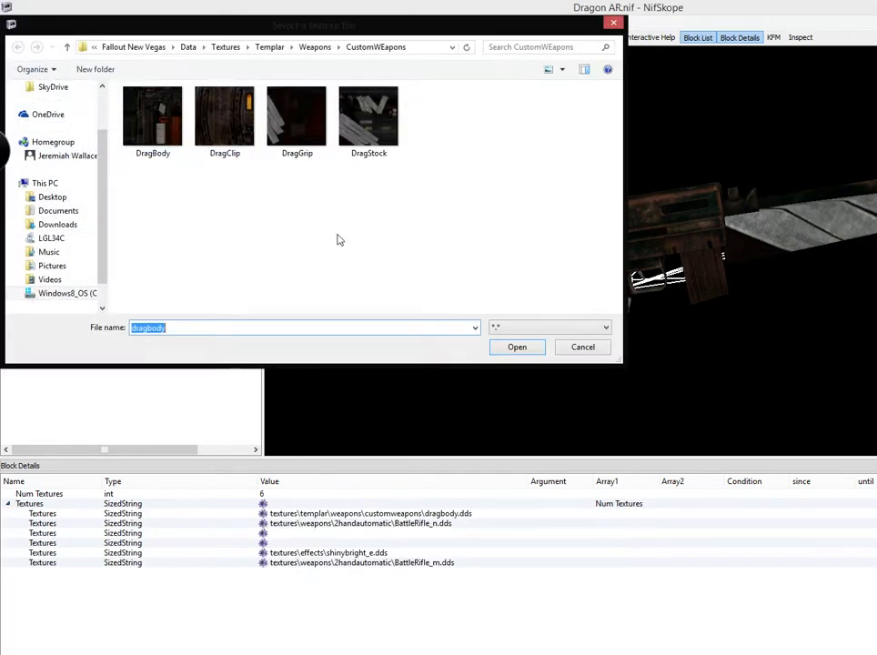
{"action": "left_click", "coordinate": [269, 47]}
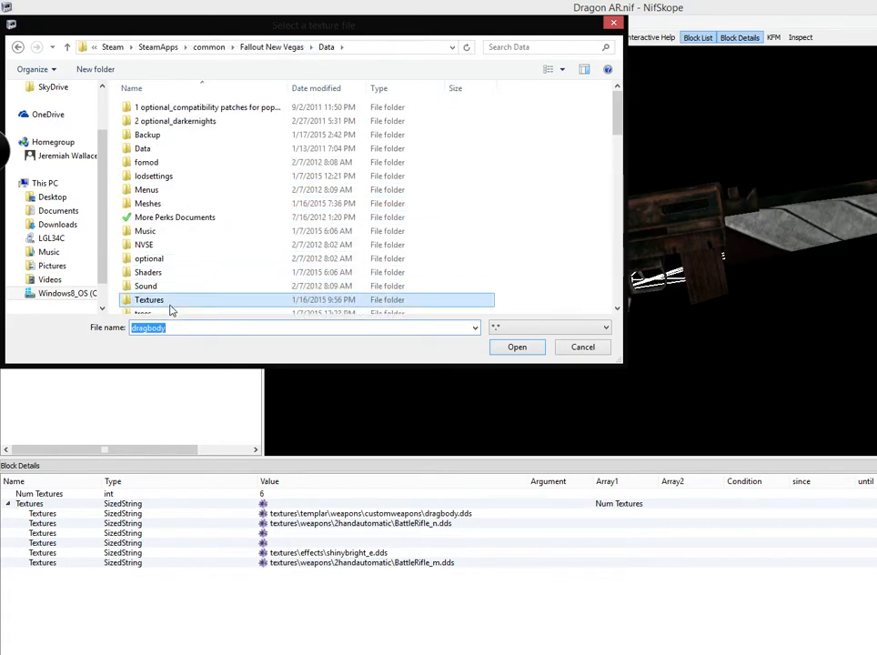
{"action": "double_click", "coordinate": [149, 299]}
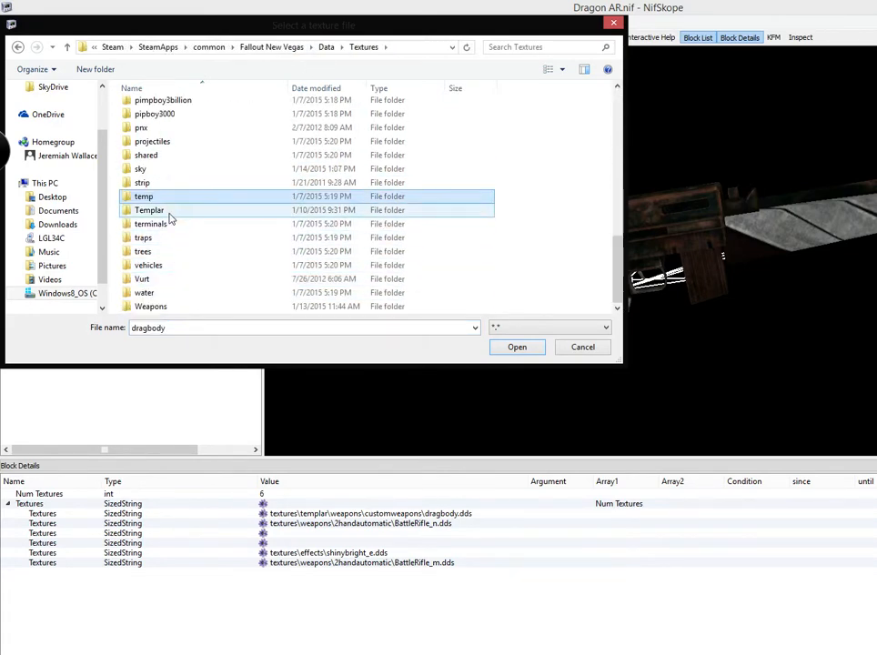
{"action": "double_click", "coordinate": [149, 210]}
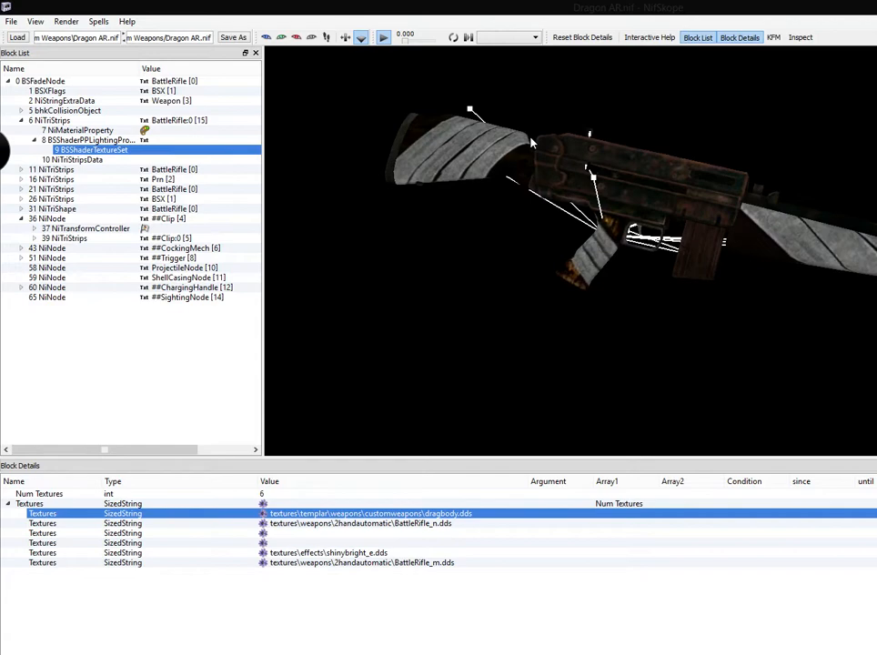
{"action": "left_click_drag", "start_coordinate": [532, 142], "coordinate": [545, 179]}
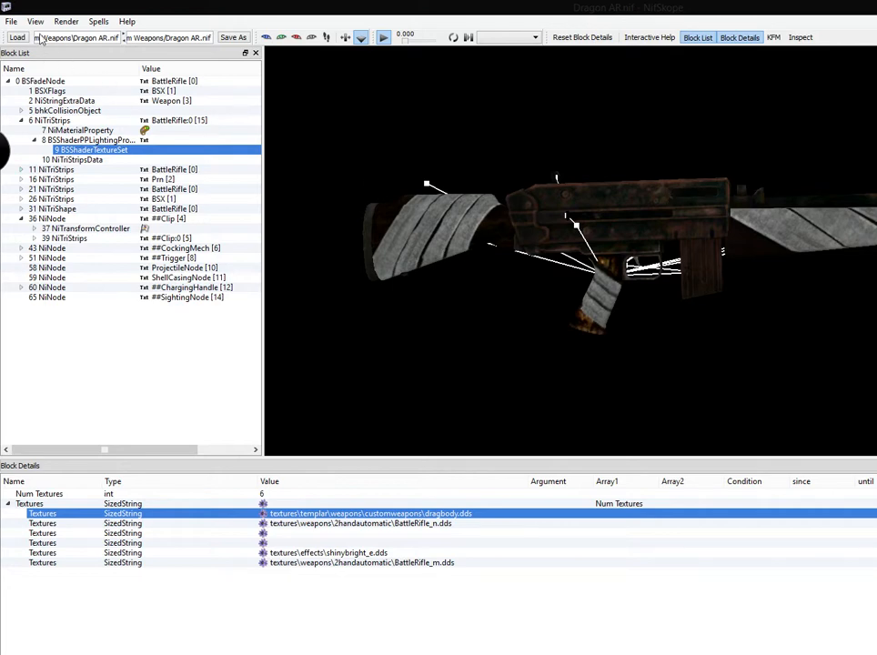
Step: Save As 'Dragon AR' and confirm replacing the existing file
{"action": "left_click", "coordinate": [11, 21]}
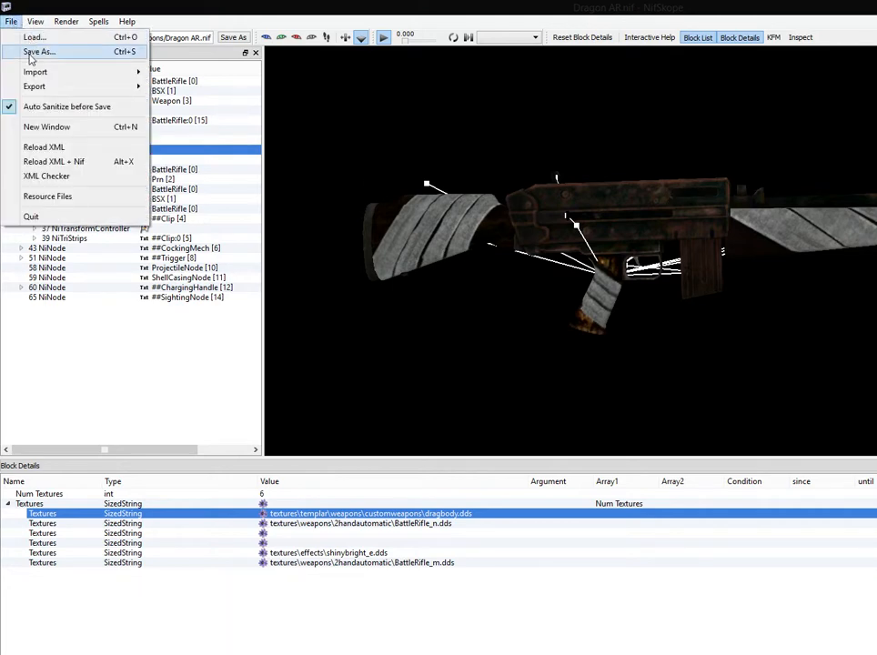
{"action": "left_click", "coordinate": [39, 51]}
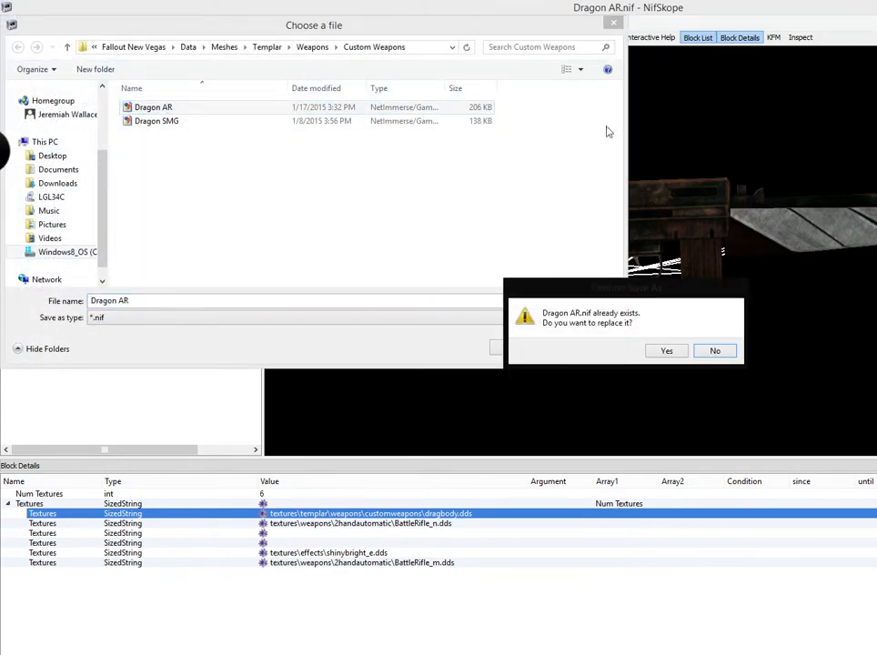
{"action": "mouse_move", "coordinate": [665, 350]}
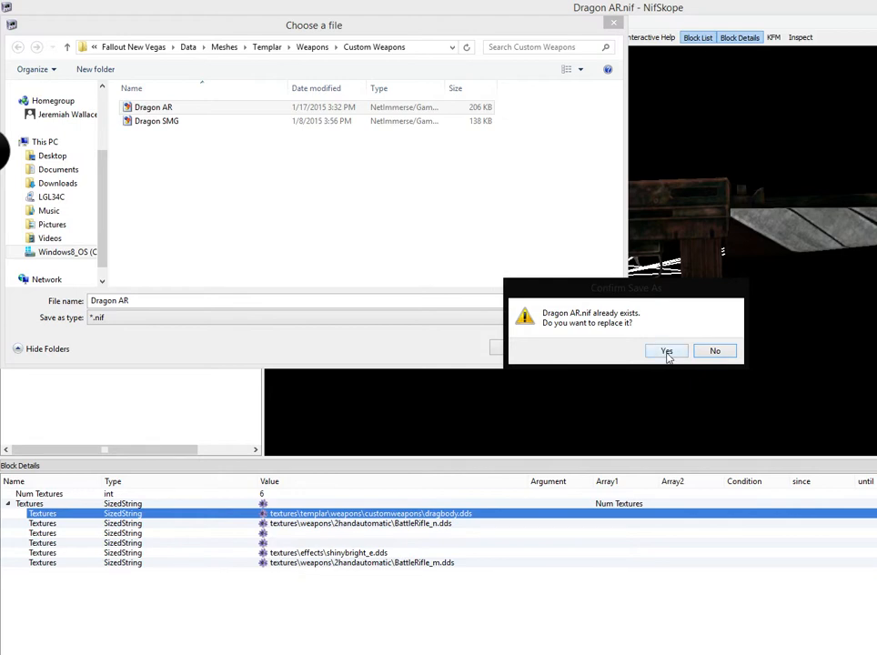
{"action": "left_click", "coordinate": [665, 351]}
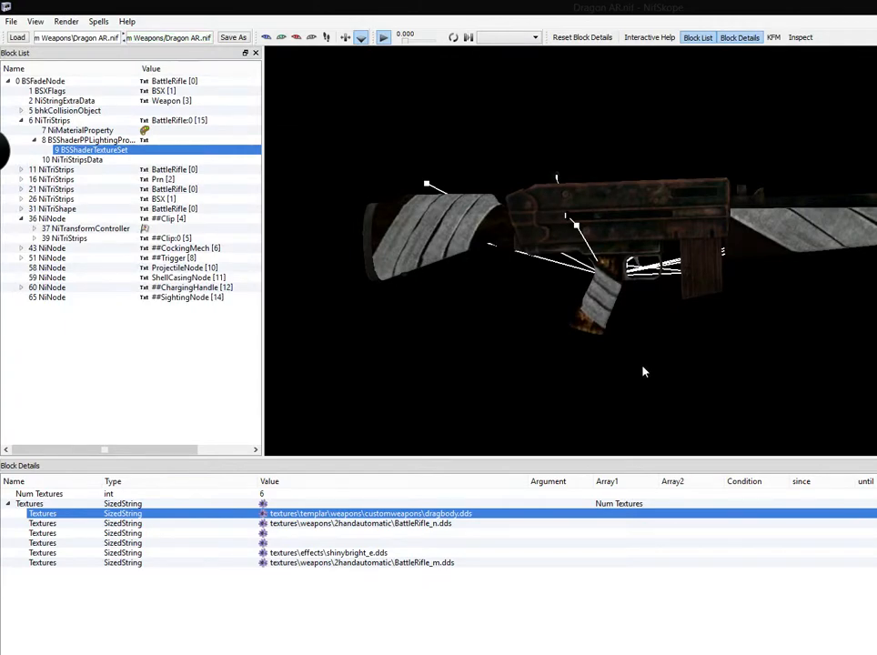